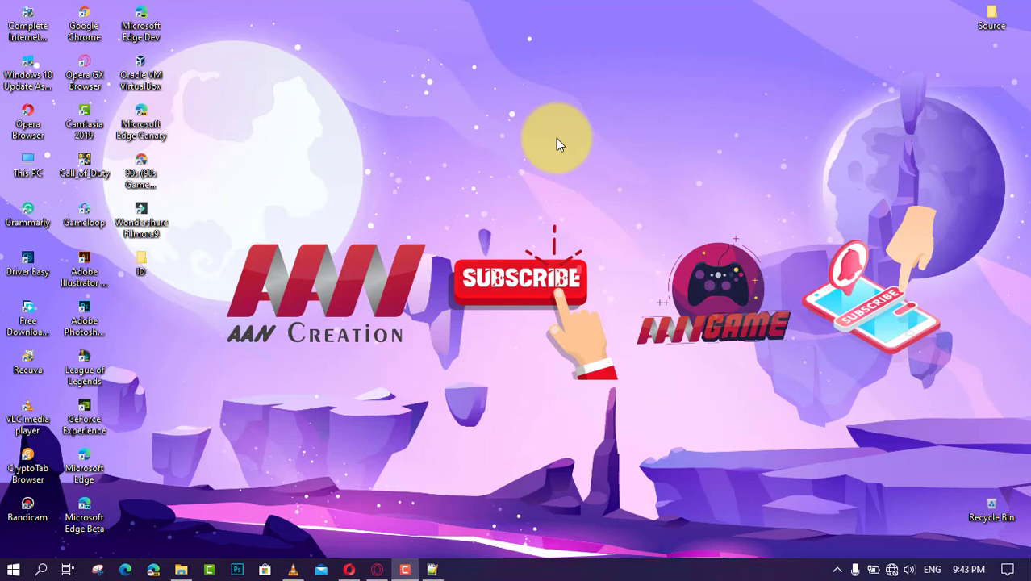
pyautogui.moveTo(125, 480)
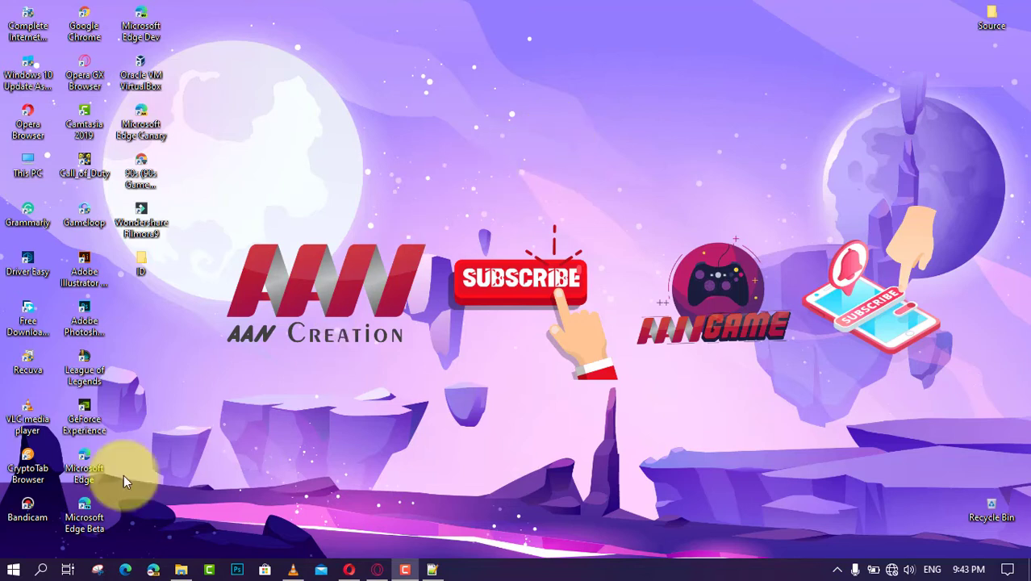
# - Search Windows for 'calcu' to bring up the Calculator app
pyautogui.click(41, 570)
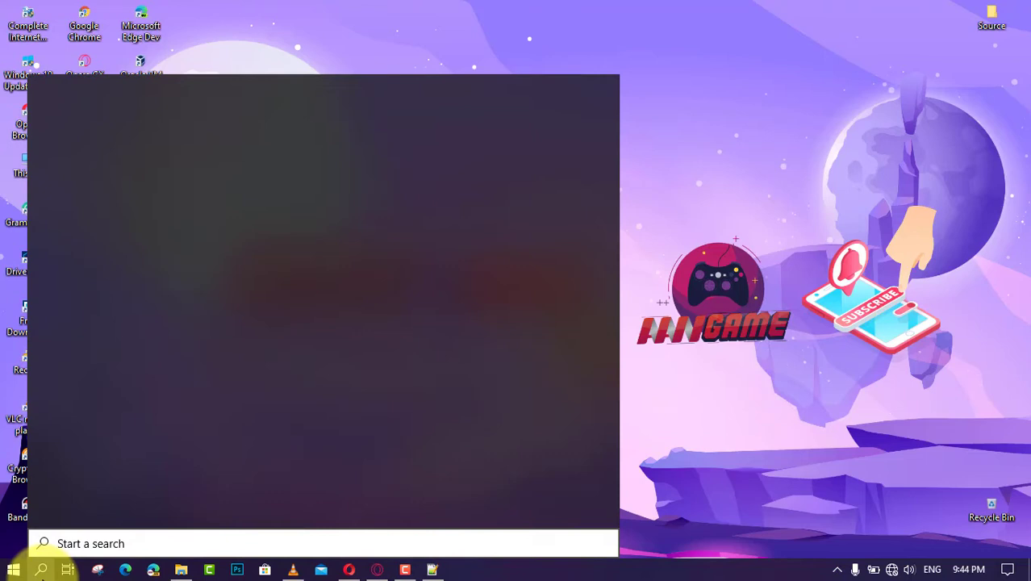
pyautogui.write('calc')
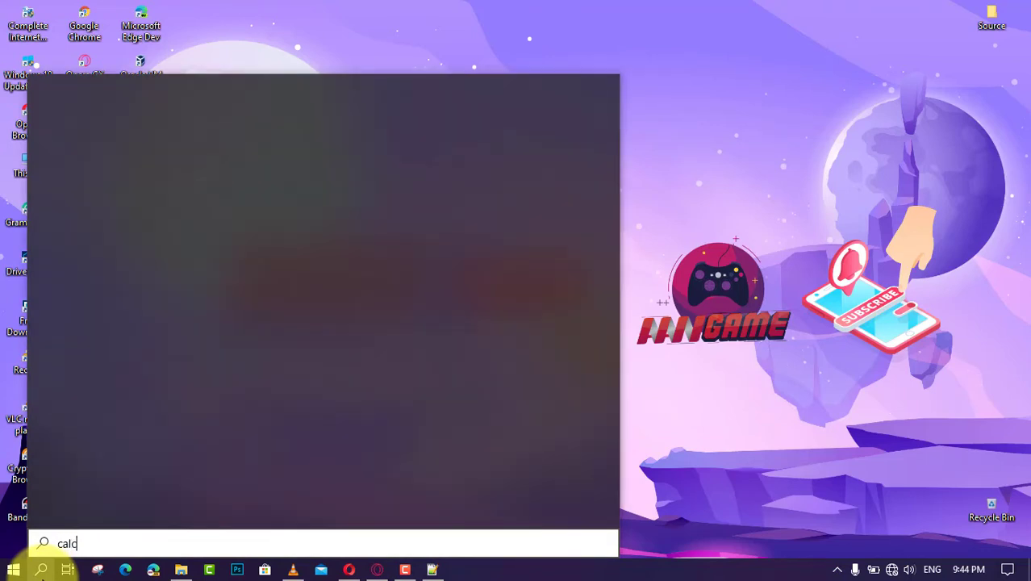
pyautogui.write('u')
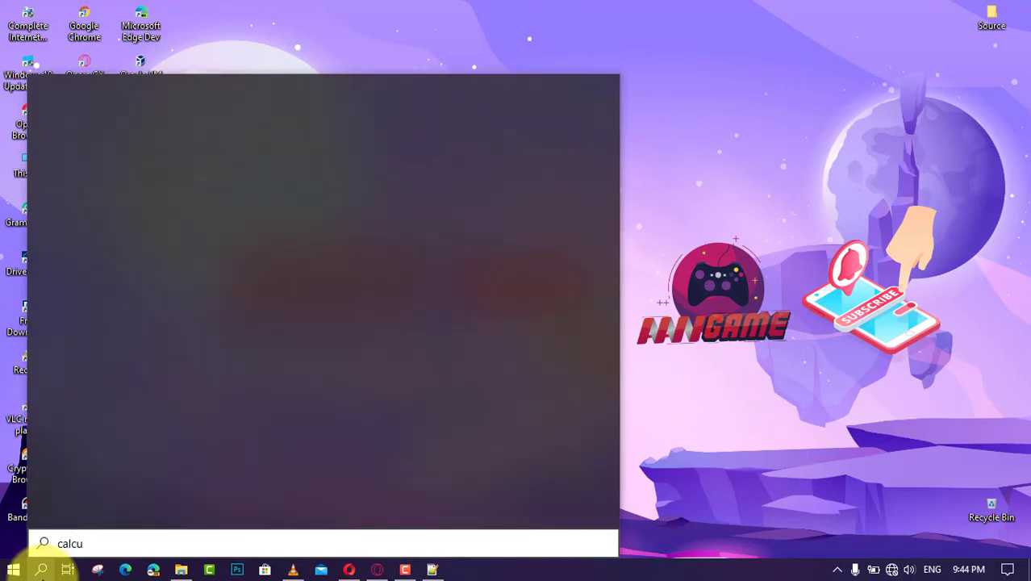
pyautogui.write('calcu')
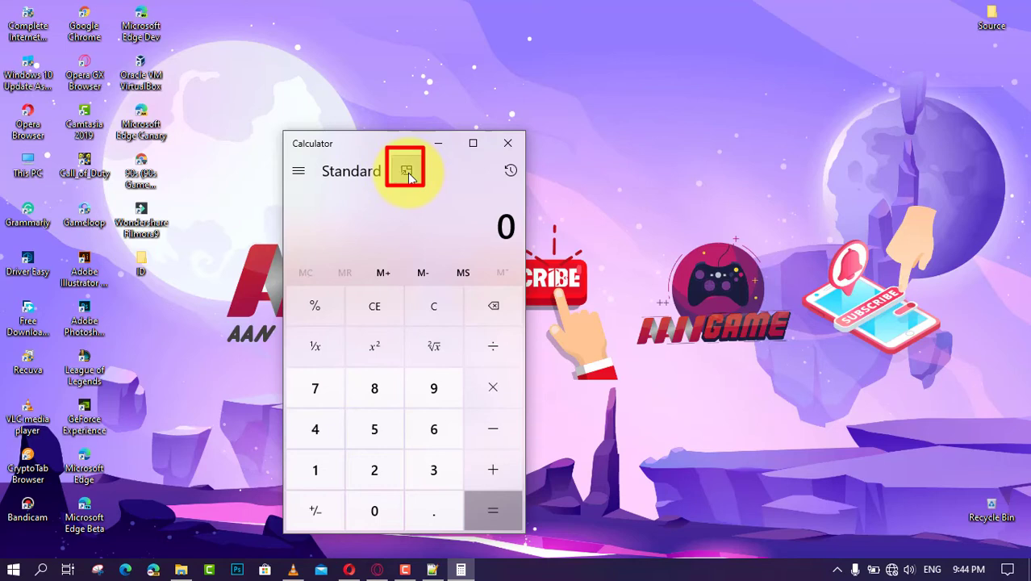
# - Hover Keep on top, then show the navigation menu listing Standard, Scientific, Programmer and converters
pyautogui.click(407, 170)
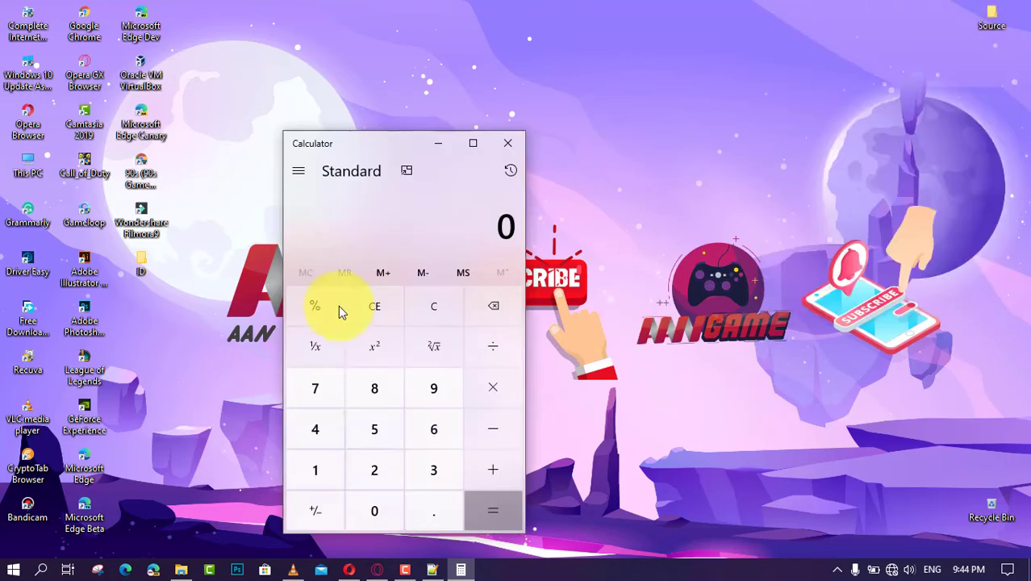
pyautogui.moveTo(428, 198)
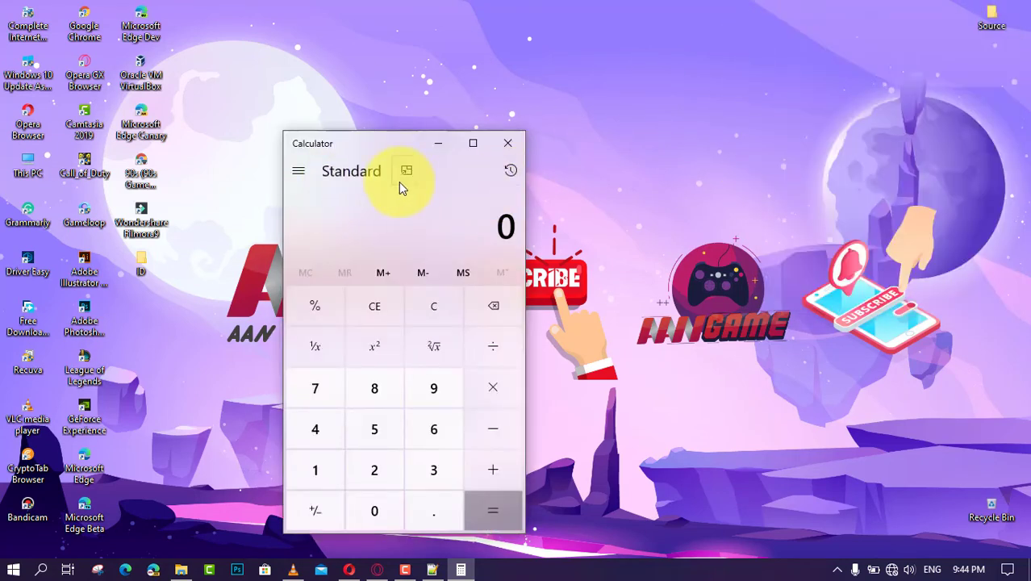
pyautogui.moveTo(371, 120)
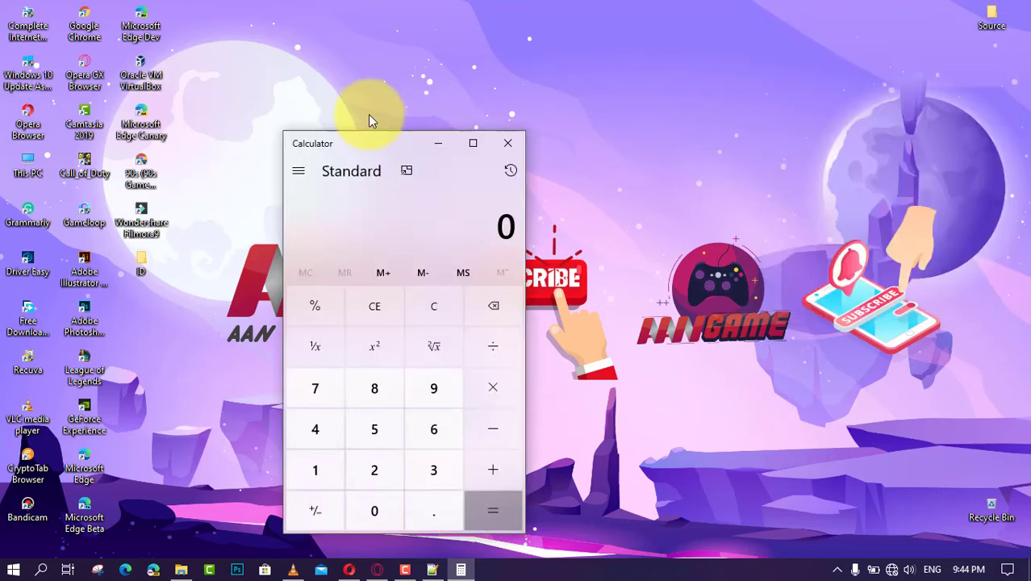
pyautogui.click(298, 170)
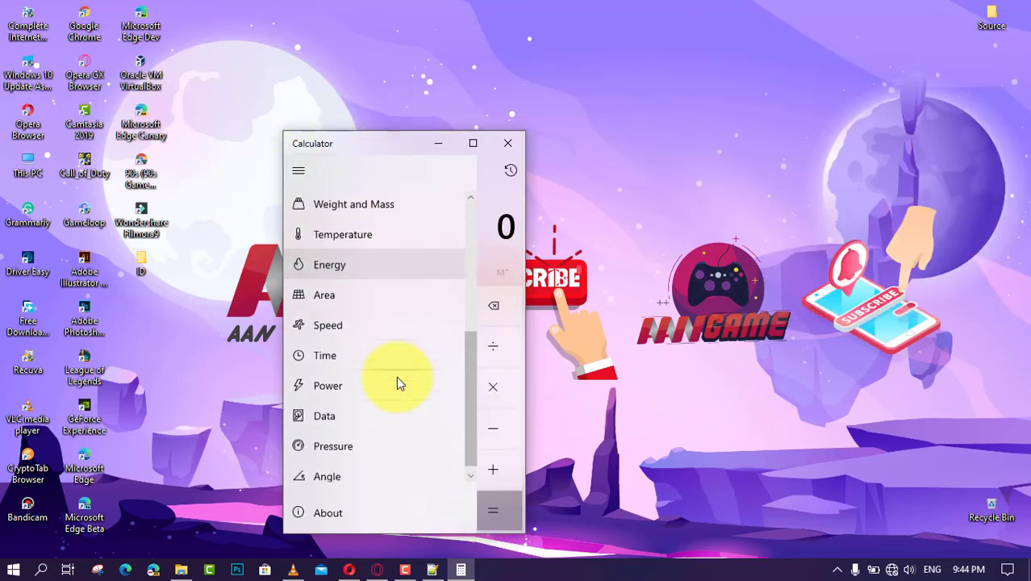
pyautogui.scroll(3)
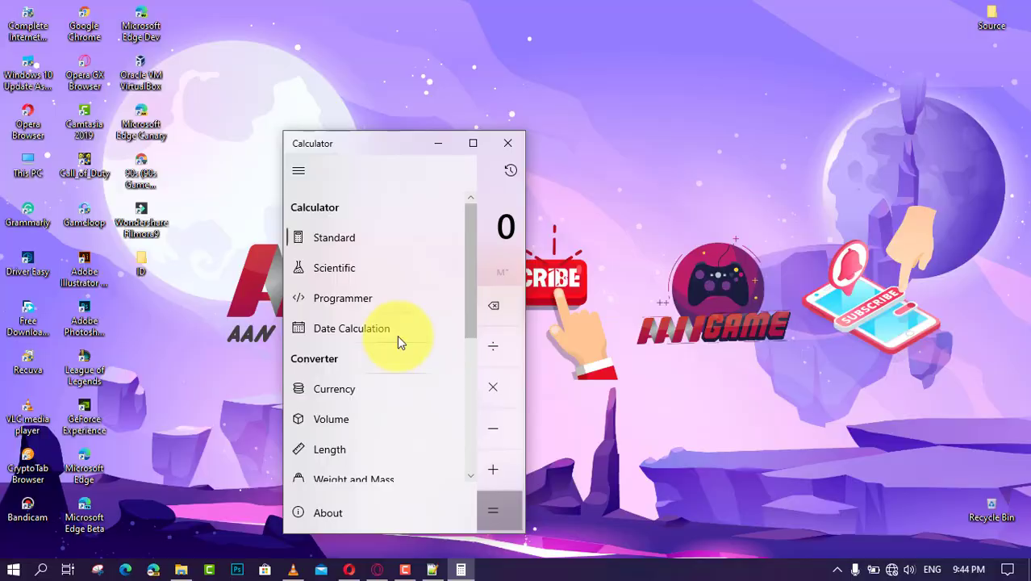